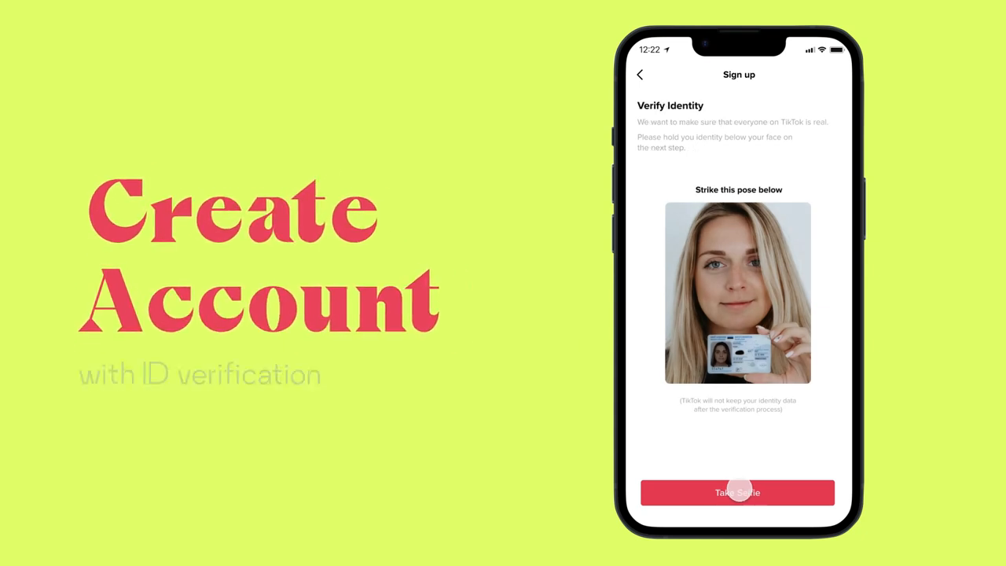
Step: Submit the selfie holding the ID card and acknowledge the verification-pending thanks message
left_click(737, 492)
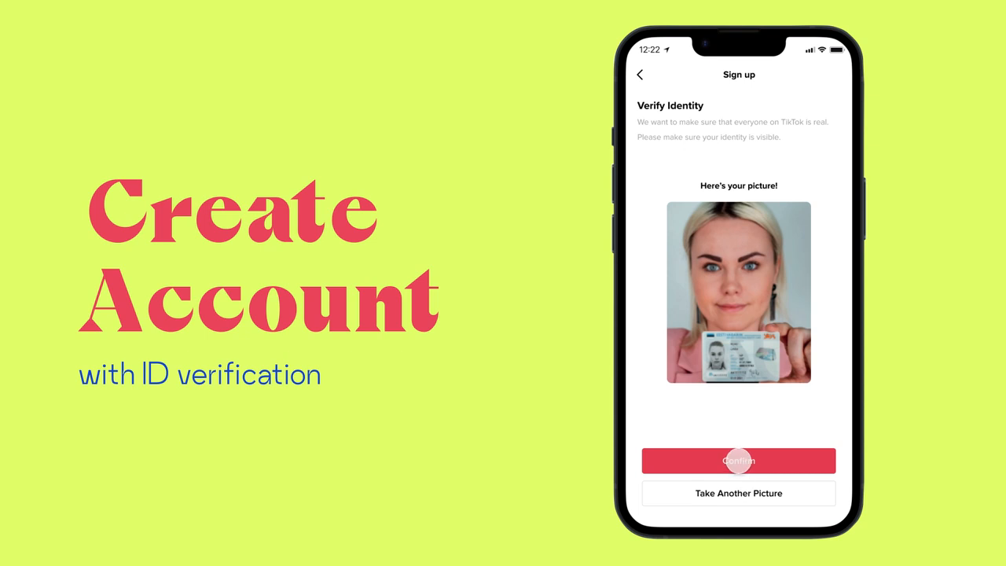
left_click(739, 460)
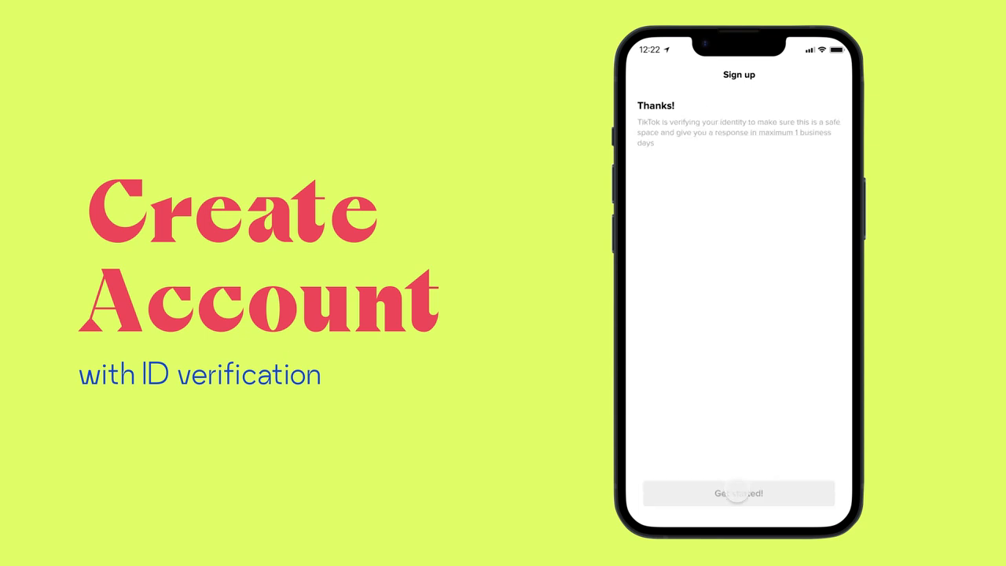
left_click(739, 493)
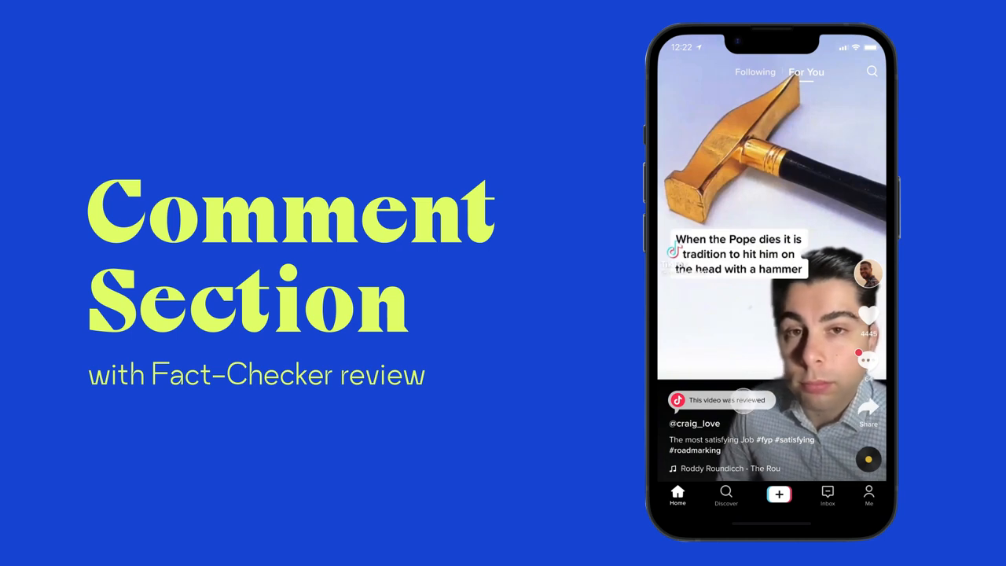
Step: View the 'This video was reviewed' fact-check notice on the hammer video
left_click(868, 358)
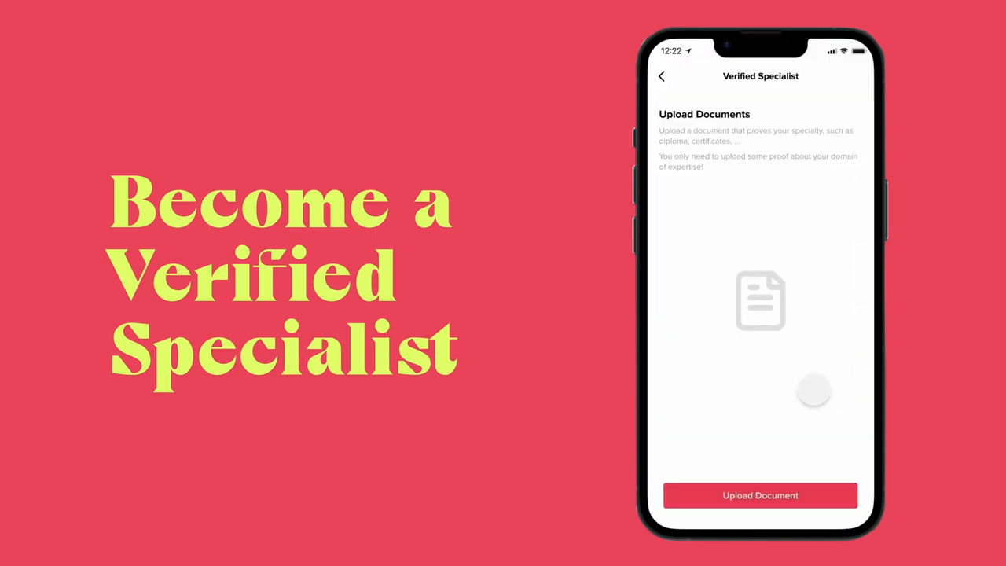
Step: Upload school-certificate.pdf as proof of expertise and continue to specialty selection
left_click(760, 495)
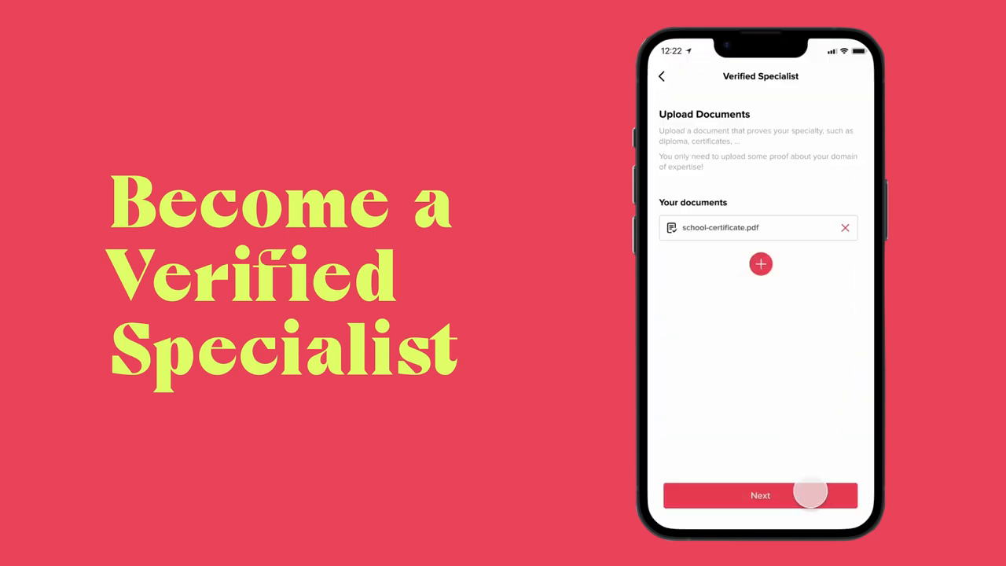
left_click(761, 495)
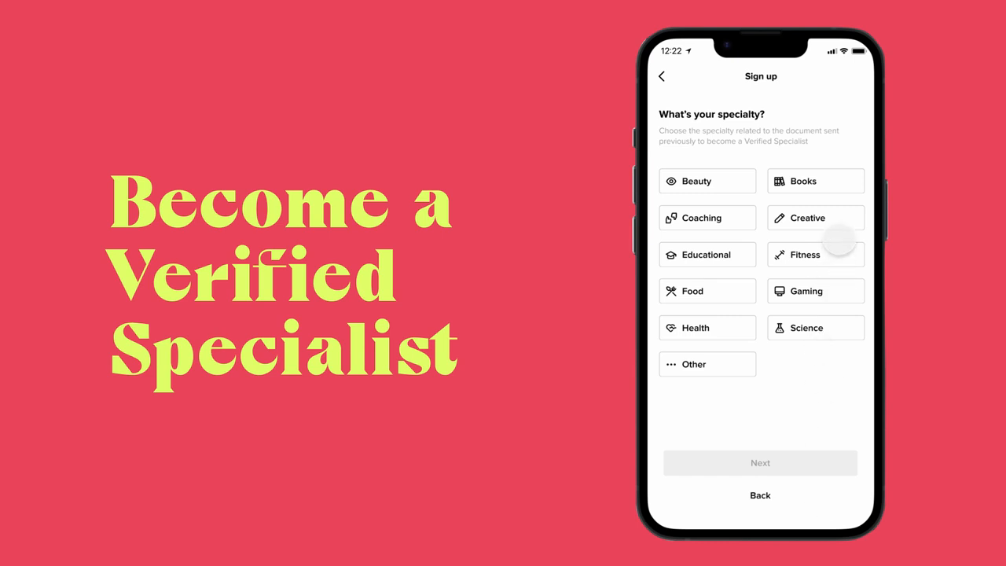